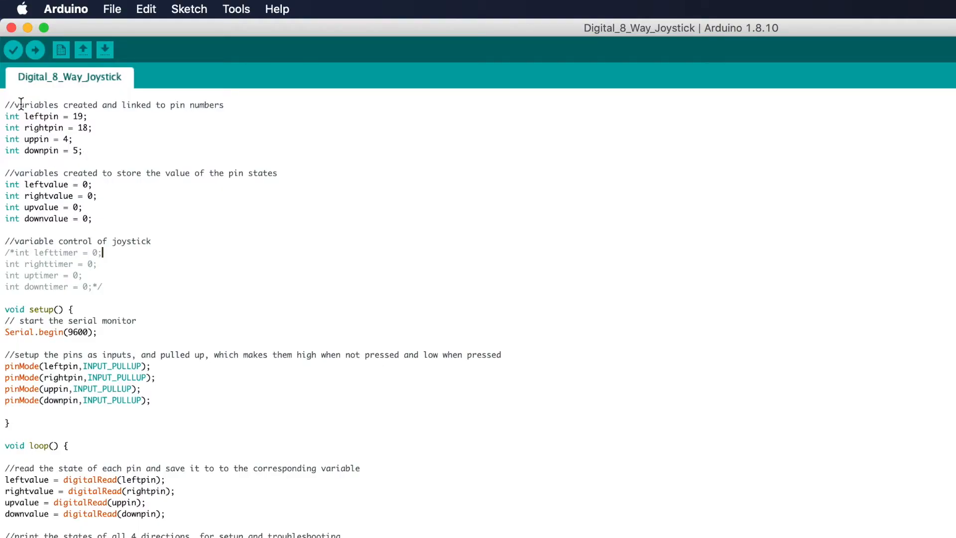
{"action": "mouse_move", "coordinate": [85, 135]}
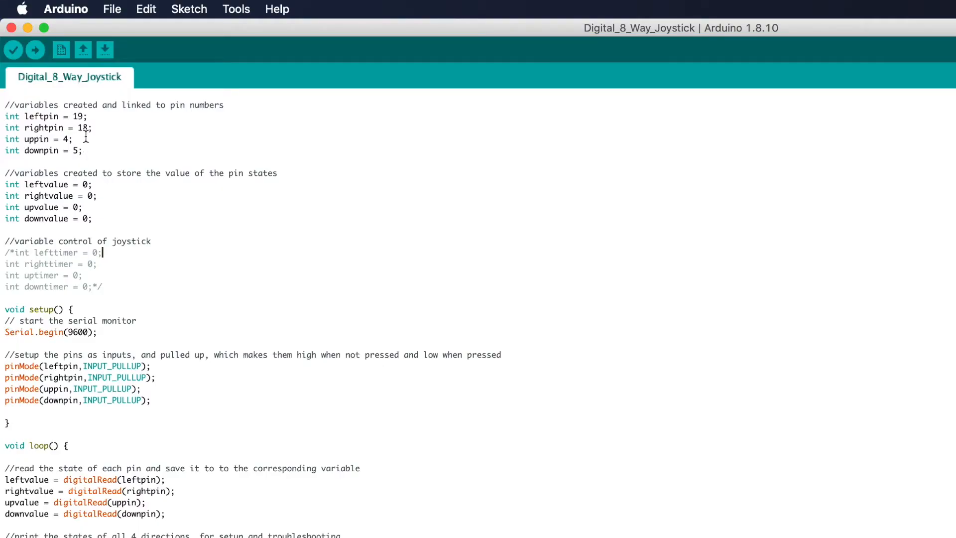
{"action": "mouse_move", "coordinate": [96, 145]}
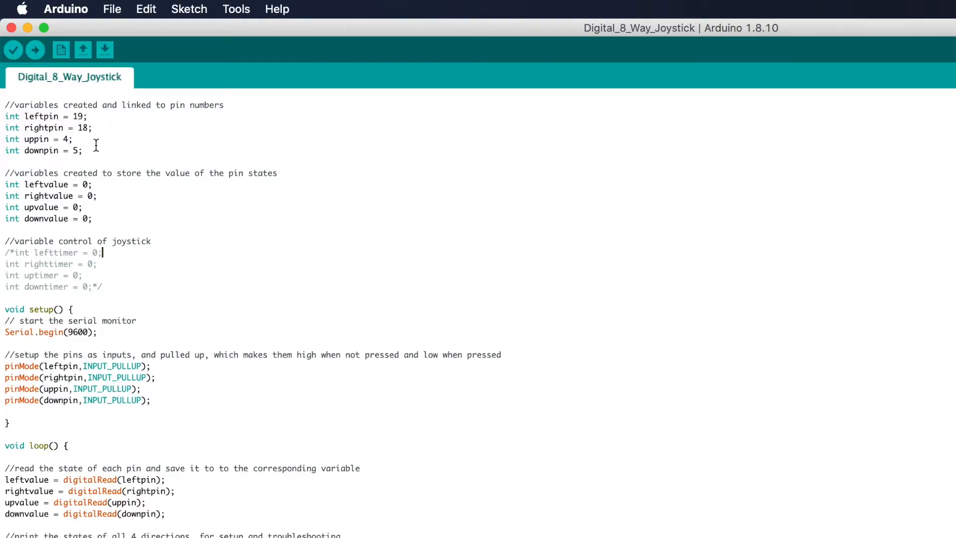
{"action": "mouse_move", "coordinate": [99, 184]}
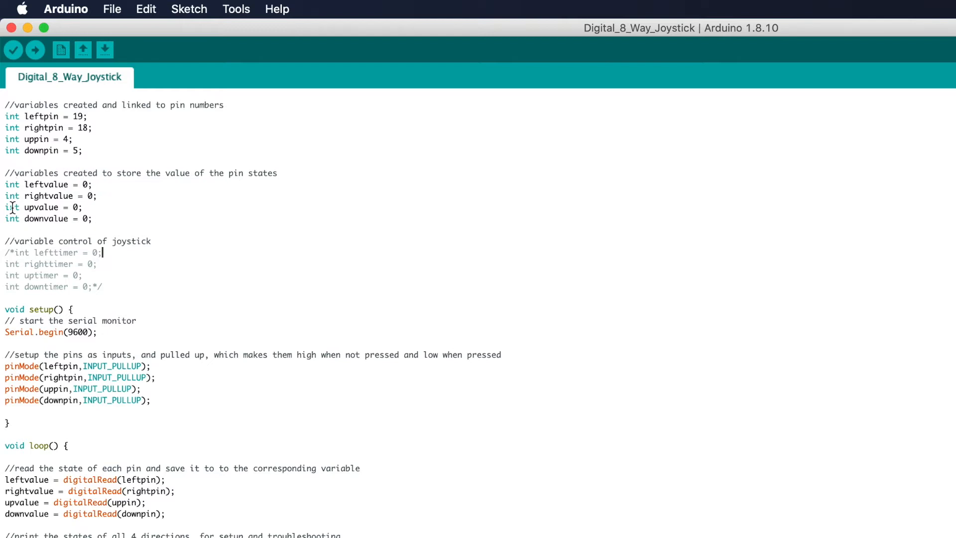
{"action": "mouse_move", "coordinate": [114, 300]}
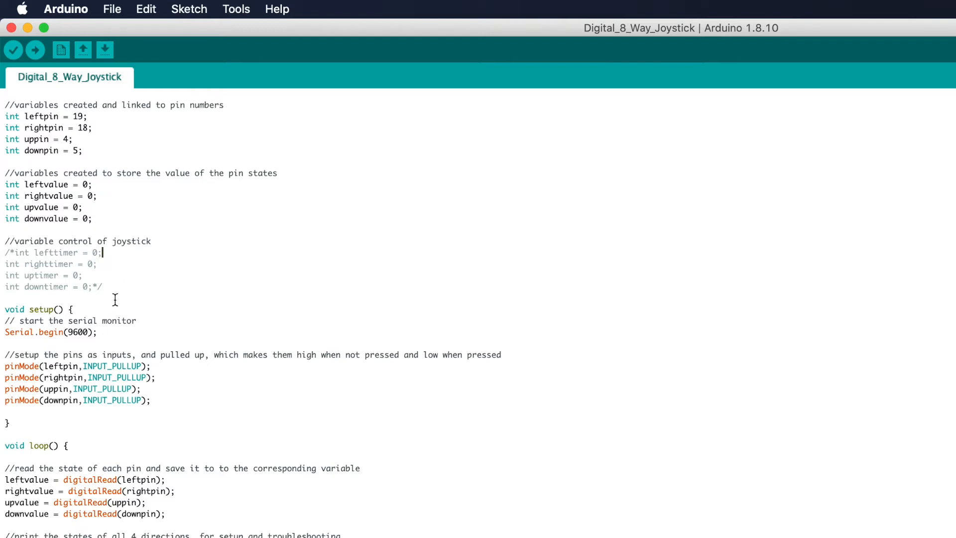
Uncomment the block printing all four joystick pin states ending in delay(500).
{"action": "scroll", "scroll_direction": "down", "scroll_amount": 3}
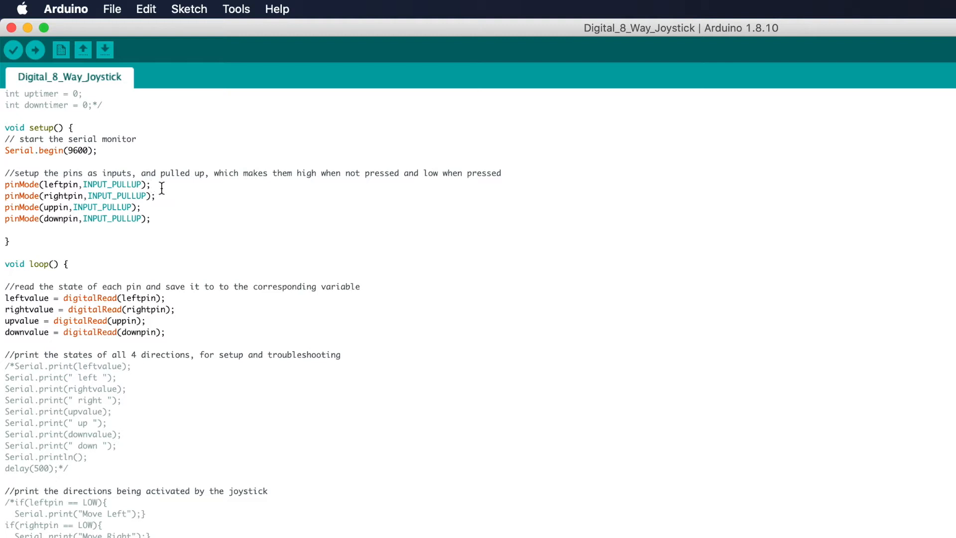
{"action": "mouse_move", "coordinate": [154, 240]}
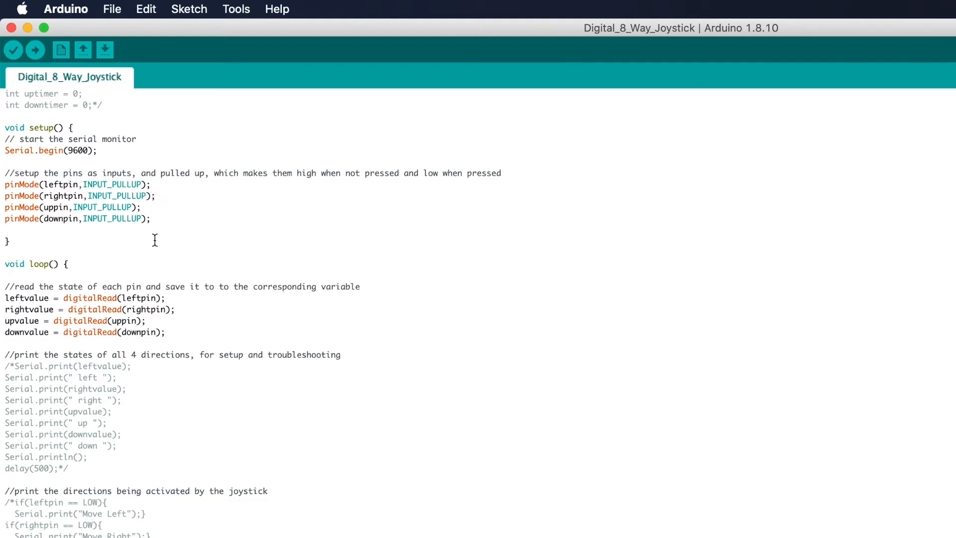
{"action": "mouse_move", "coordinate": [160, 259]}
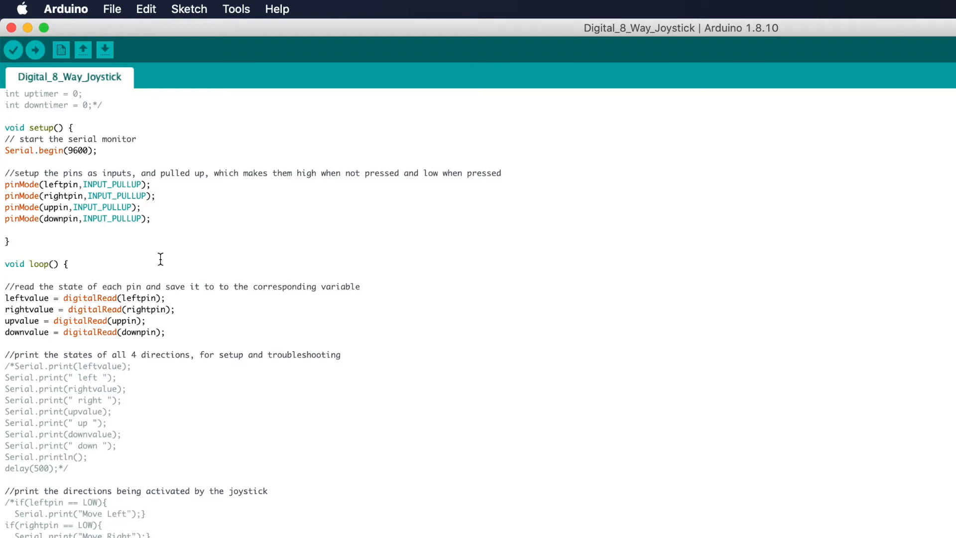
{"action": "scroll", "scroll_direction": "down", "scroll_amount": 3}
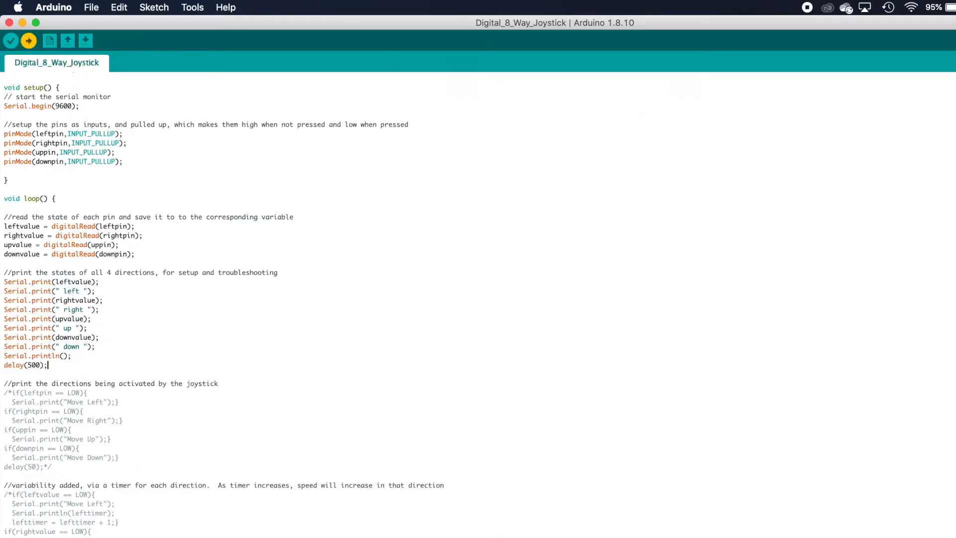
Set leftpin 5 and downpin 19, upload the direction-printing sketch, and watch "Move Right"/"Move Down" output.
{"action": "left_click", "coordinate": [84, 40]}
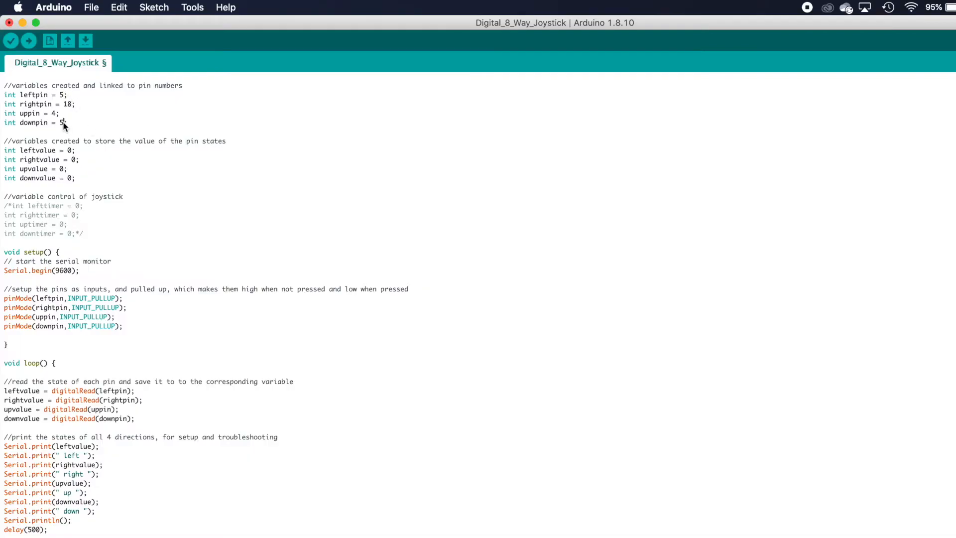
{"action": "type", "text": "19"}
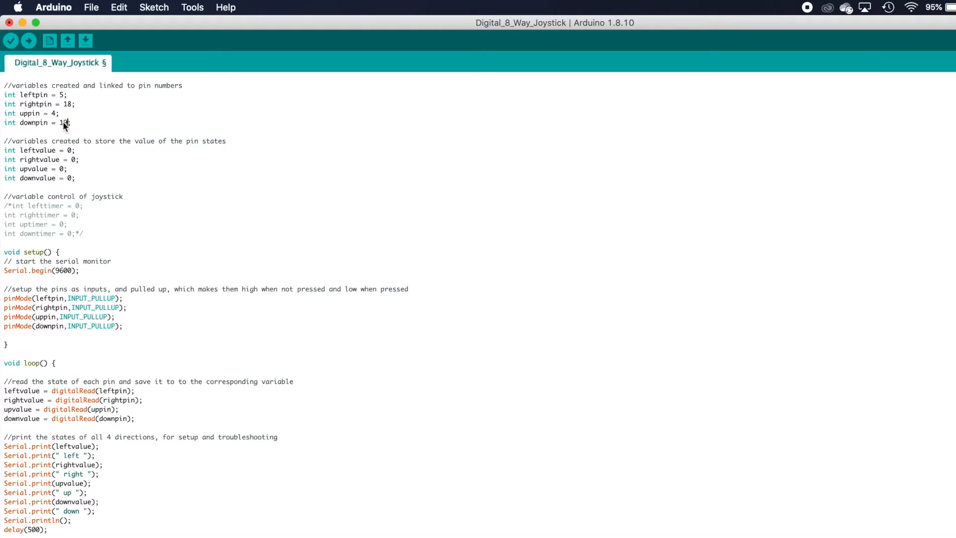
{"action": "left_click", "coordinate": [28, 40]}
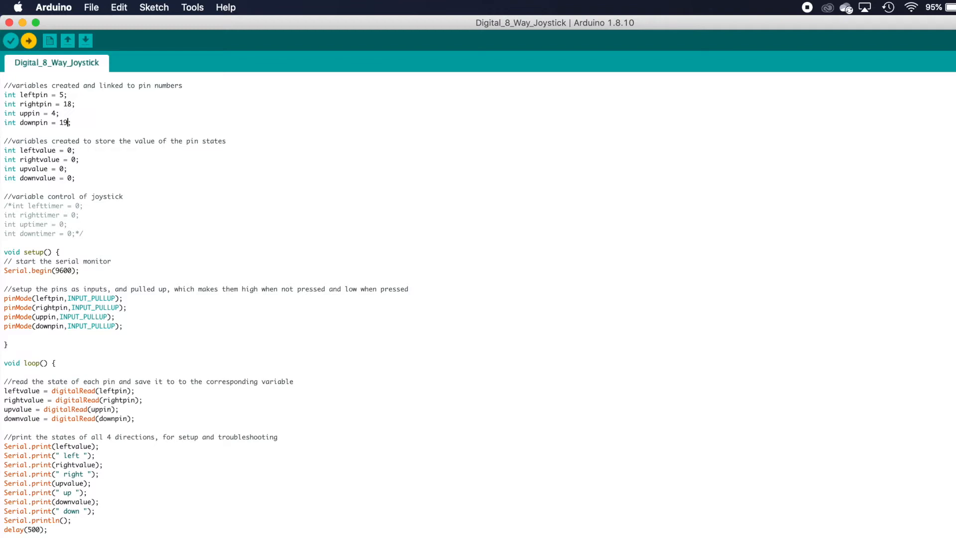
{"action": "left_click", "coordinate": [85, 40]}
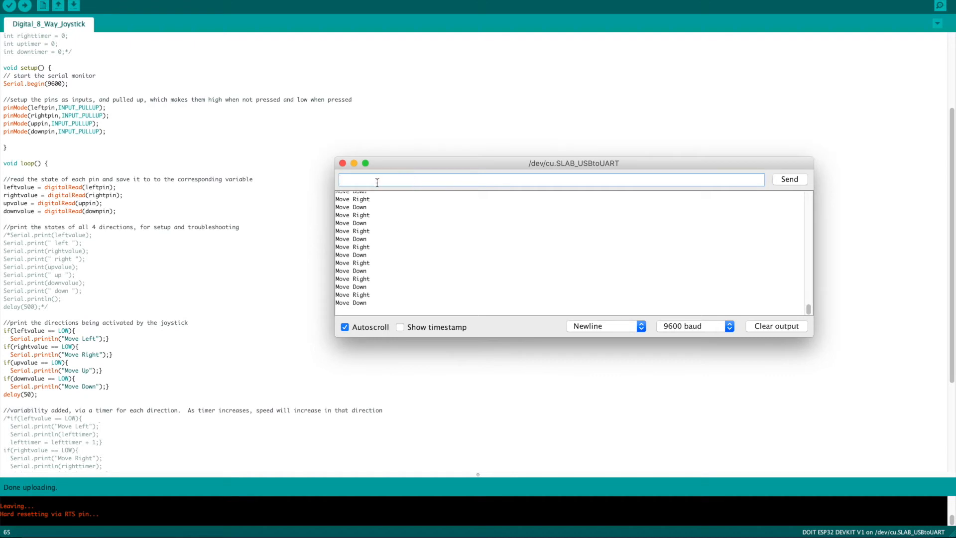
Close serial output, comment out the direction block, and activate the timer and reset code.
{"action": "left_click", "coordinate": [342, 162]}
{"action": "type", "text": "/*"}
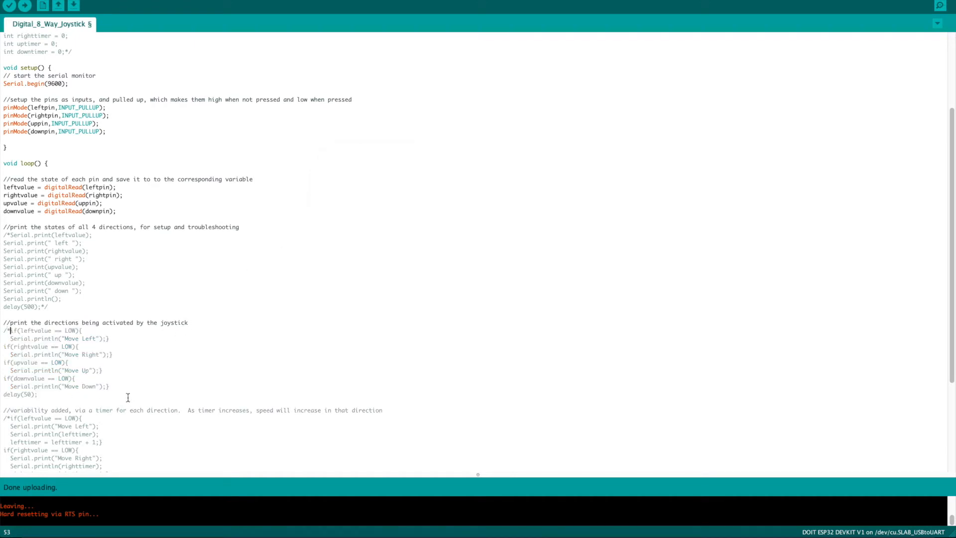
{"action": "left_click", "coordinate": [37, 395]}
{"action": "type", "text": "*/"}
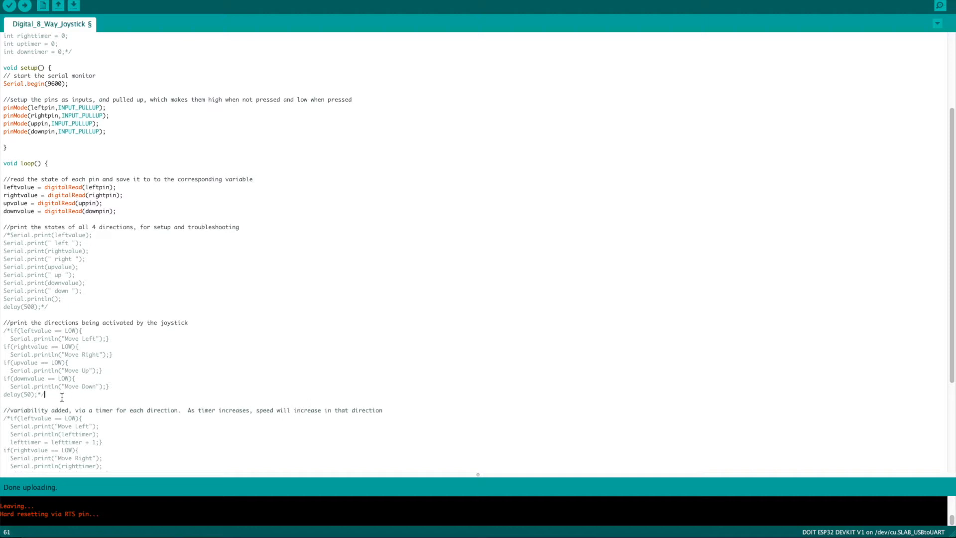
{"action": "scroll", "scroll_direction": "down", "scroll_amount": 3}
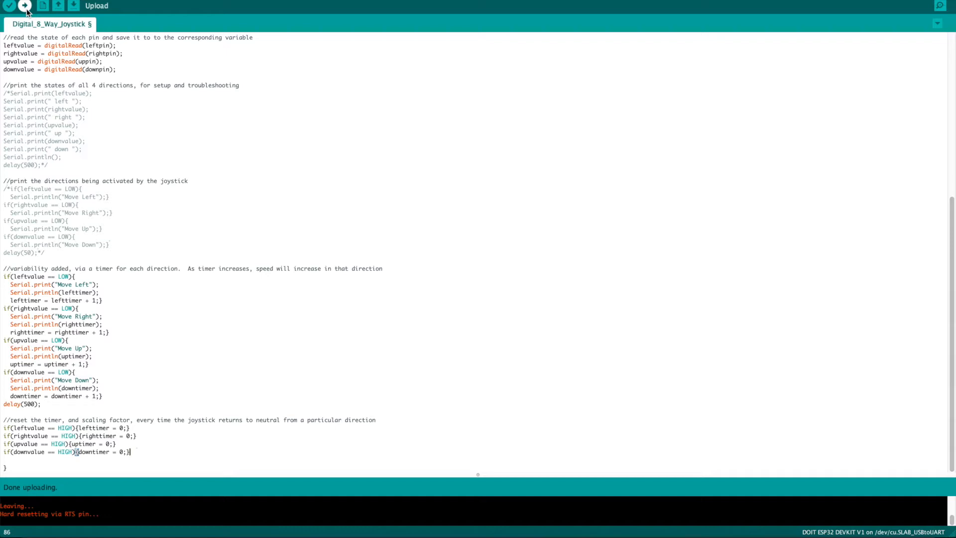
Attempt an upload, hit the 'lefttimer' not declared error, and uncomment the four timer declarations.
{"action": "left_click", "coordinate": [25, 6]}
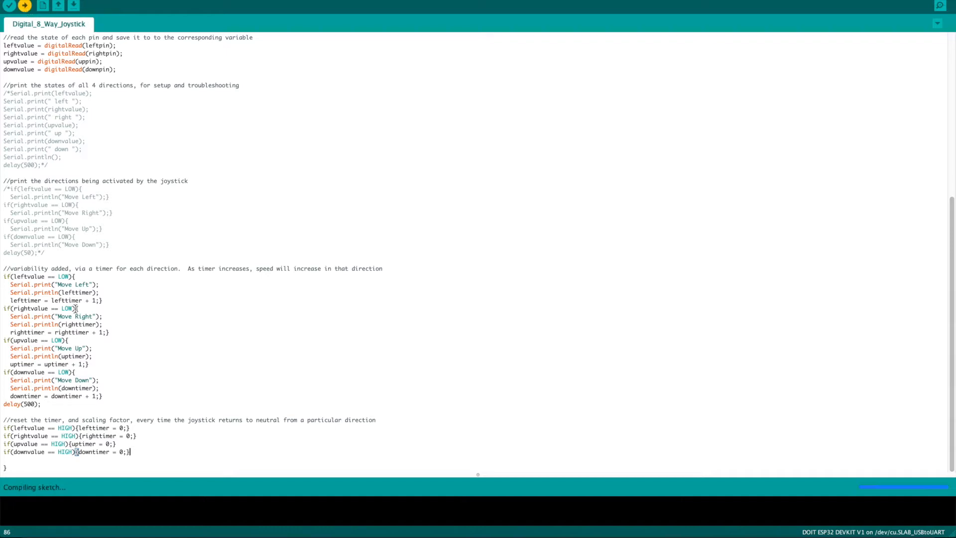
{"action": "left_click", "coordinate": [9, 6]}
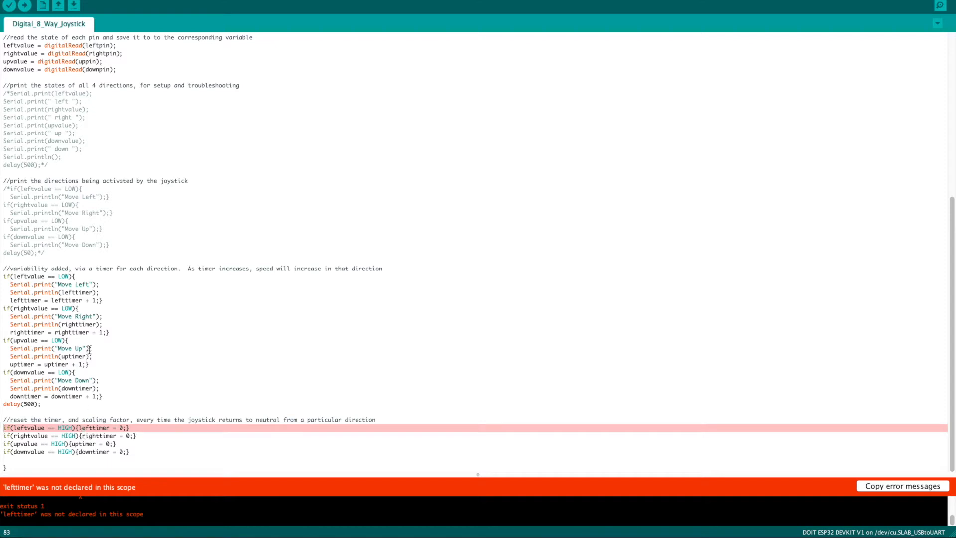
{"action": "mouse_move", "coordinate": [107, 411]}
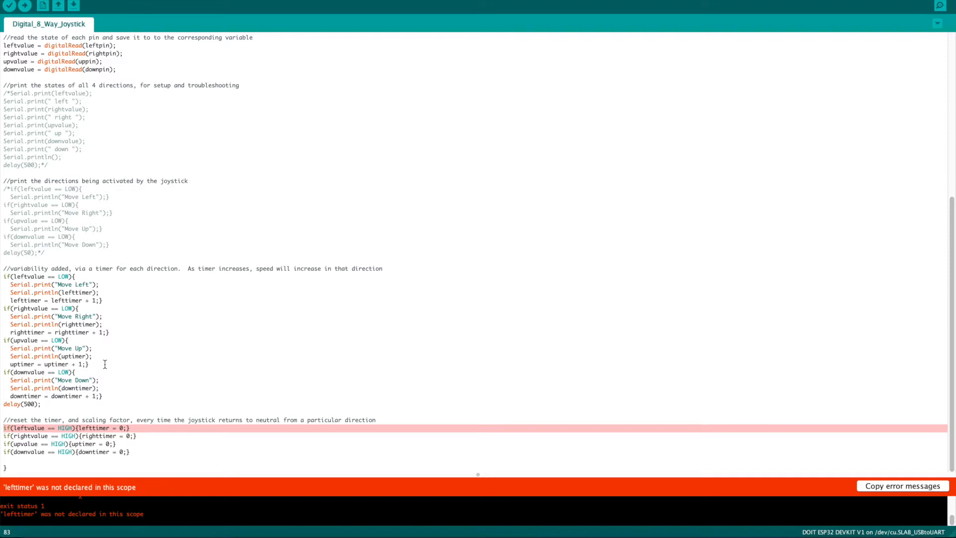
{"action": "scroll", "scroll_direction": "up", "scroll_amount": 3}
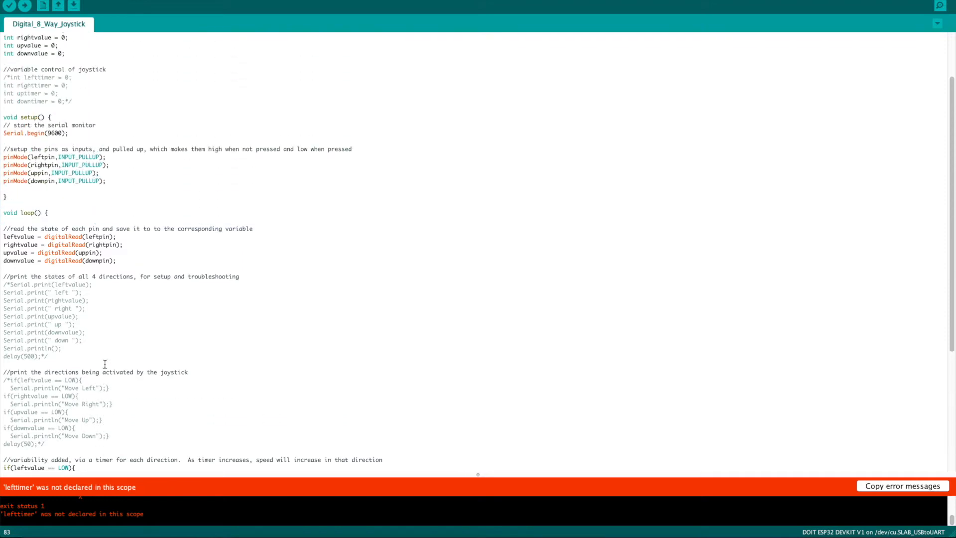
{"action": "scroll", "scroll_direction": "up", "scroll_amount": 3}
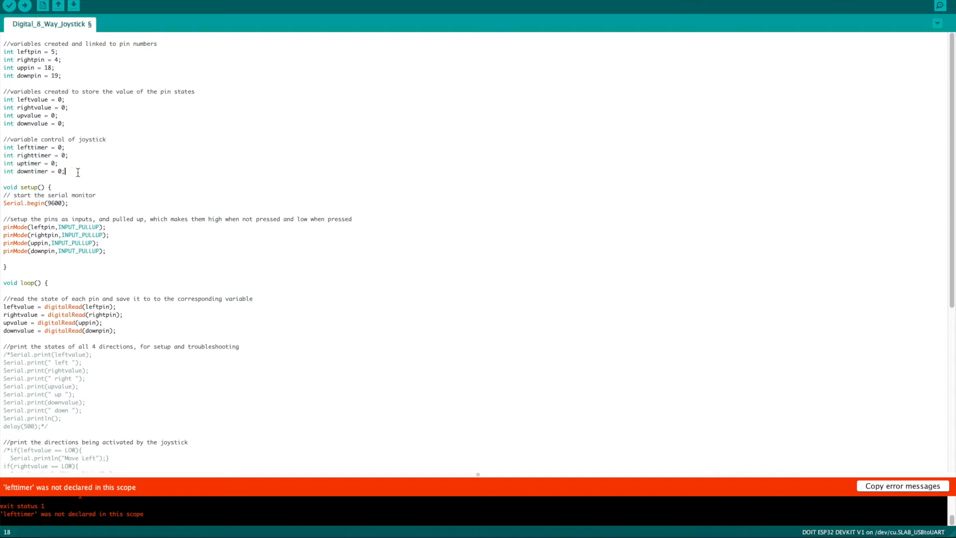
{"action": "scroll", "scroll_direction": "down", "scroll_amount": 3}
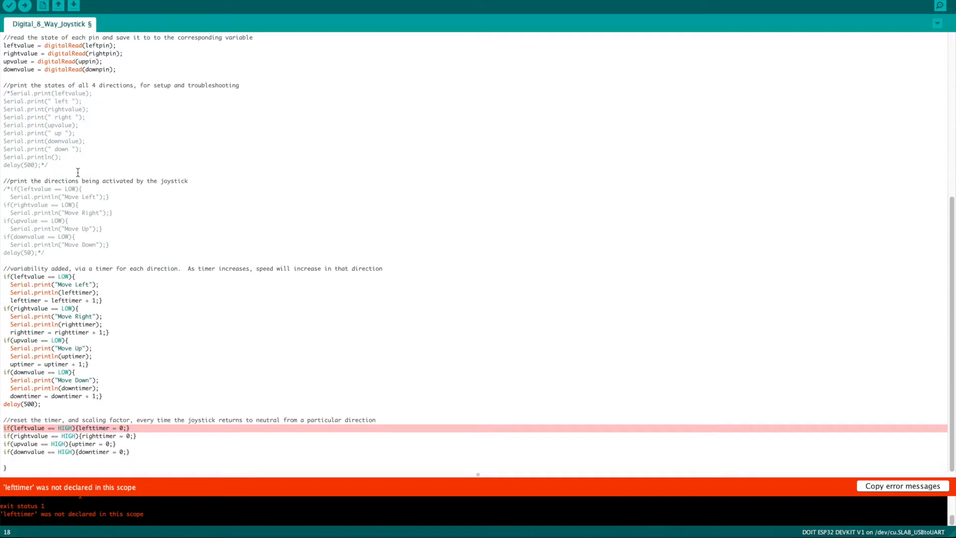
{"action": "mouse_move", "coordinate": [25, 6]}
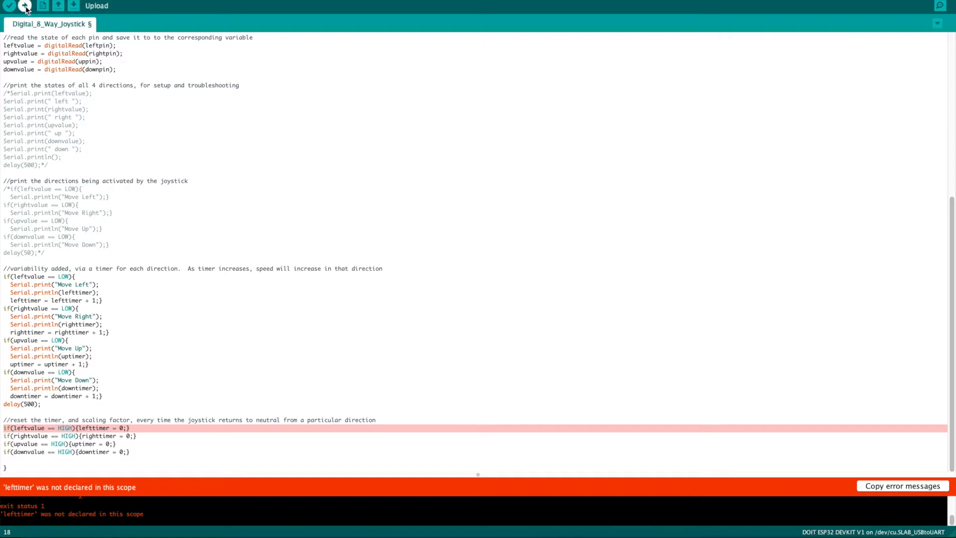
Upload the timer sketch and watch the incrementing direction counts in serial output.
{"action": "left_click", "coordinate": [26, 6]}
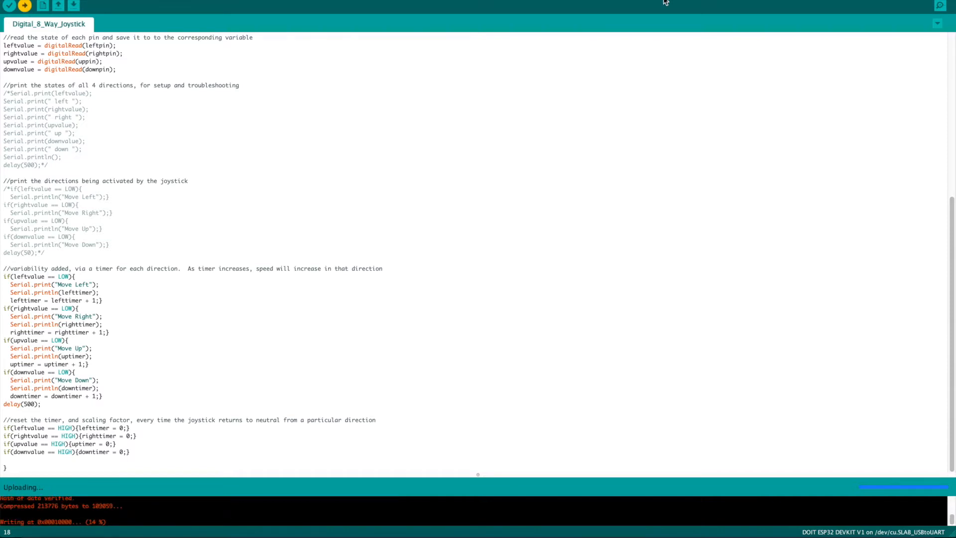
{"action": "mouse_move", "coordinate": [939, 6]}
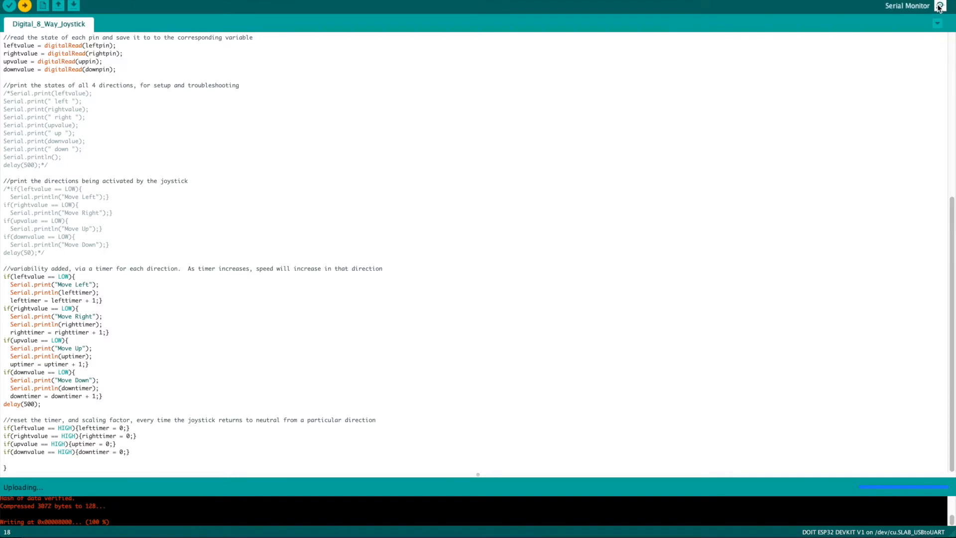
{"action": "left_click", "coordinate": [938, 6]}
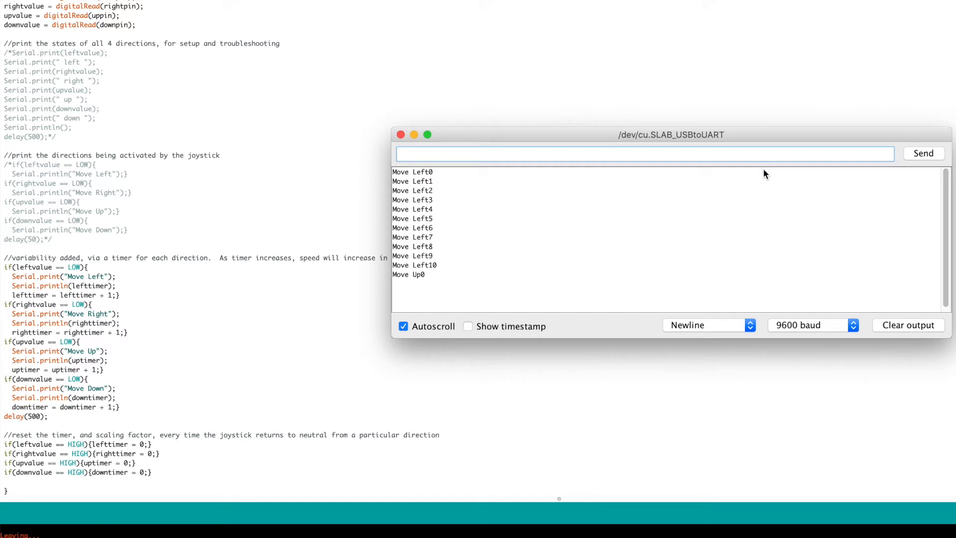
{"action": "scroll", "scroll_direction": "down", "scroll_amount": 3}
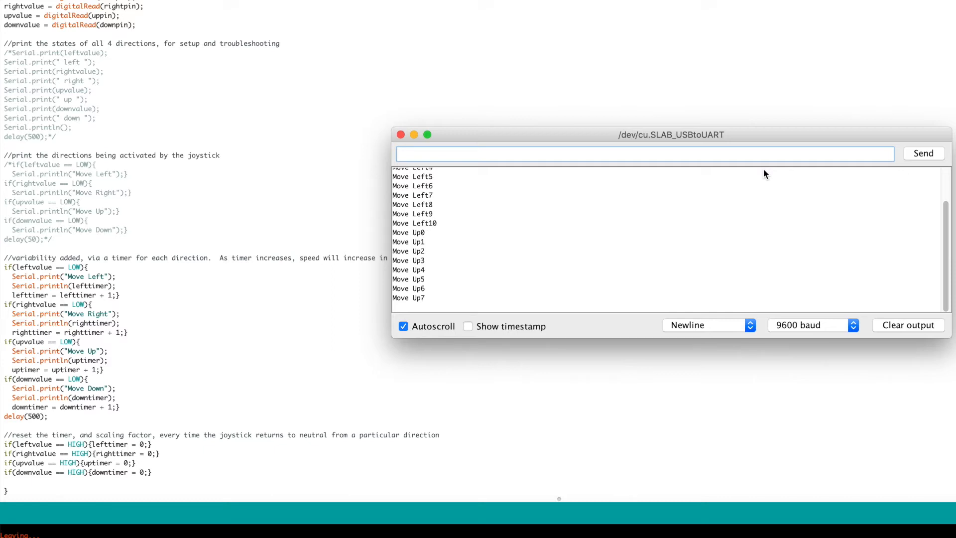
{"action": "scroll", "scroll_direction": "down", "scroll_amount": 3}
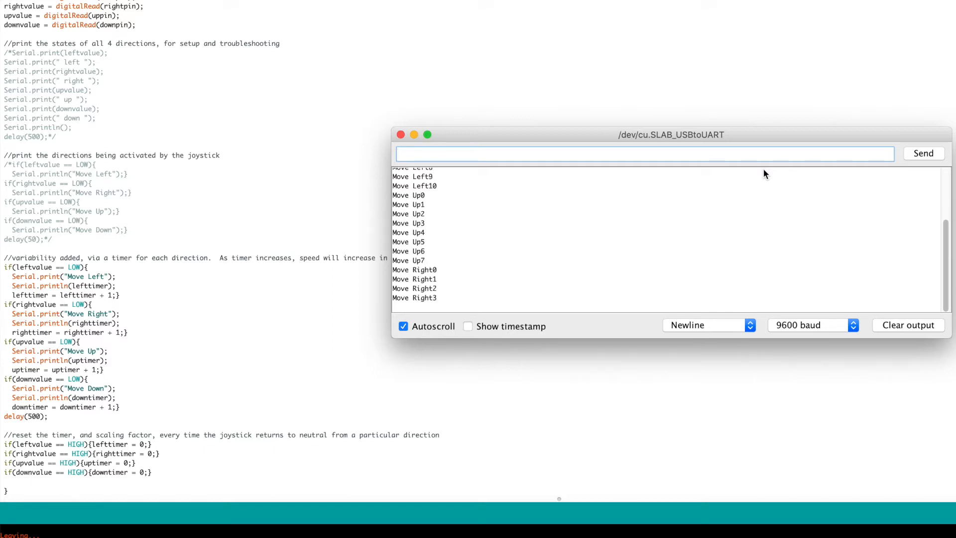
{"action": "scroll", "scroll_direction": "down", "scroll_amount": 3}
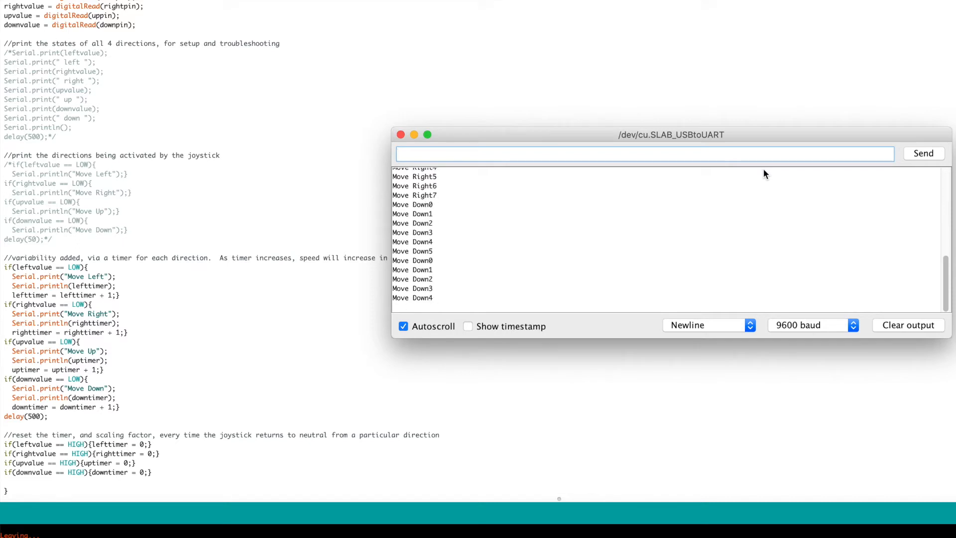
{"action": "scroll", "scroll_direction": "down", "scroll_amount": 3}
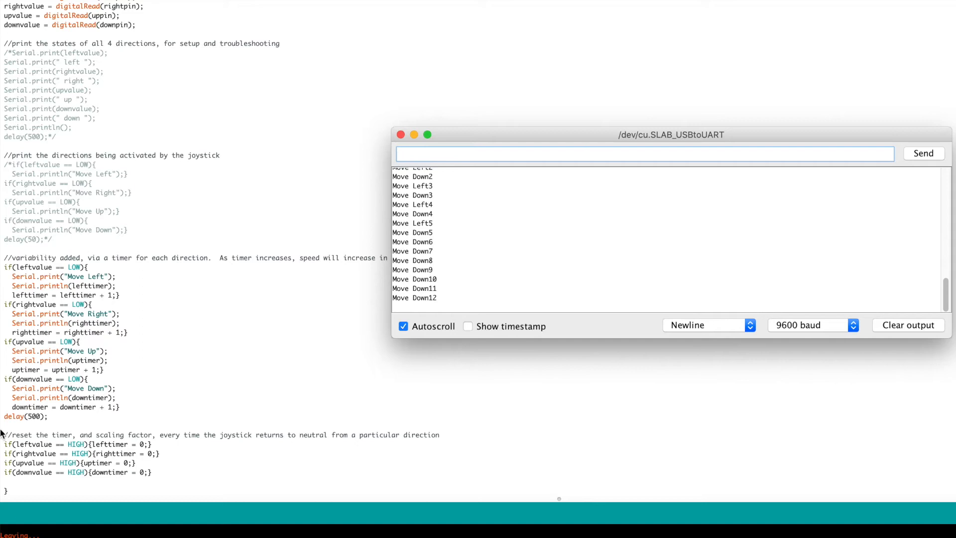
Comment out the timer reset if-statements and switch to the Analog_Joystick sketch.
{"action": "left_click", "coordinate": [400, 134]}
{"action": "type", "text": "/*"}
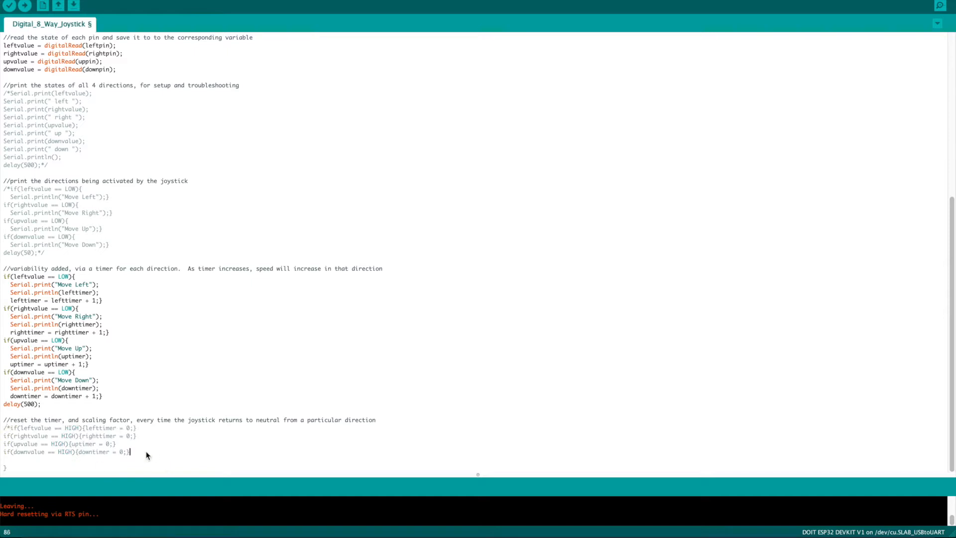
{"action": "type", "text": "'8"}
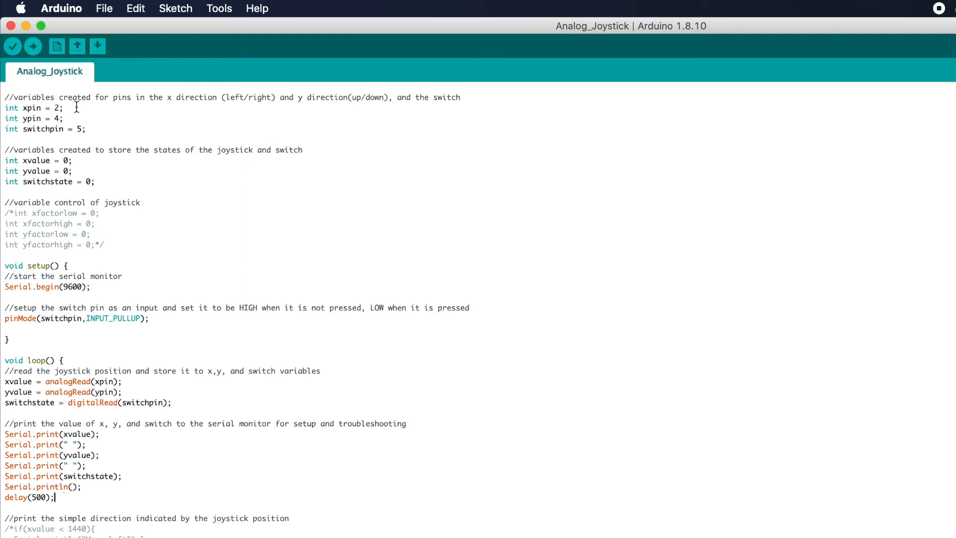
{"action": "mouse_move", "coordinate": [149, 124]}
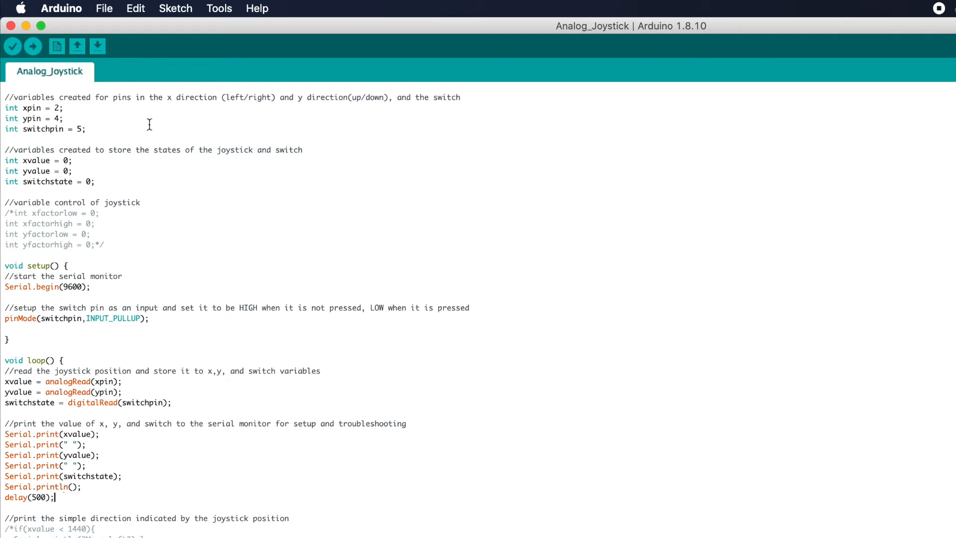
{"action": "mouse_move", "coordinate": [278, 348]}
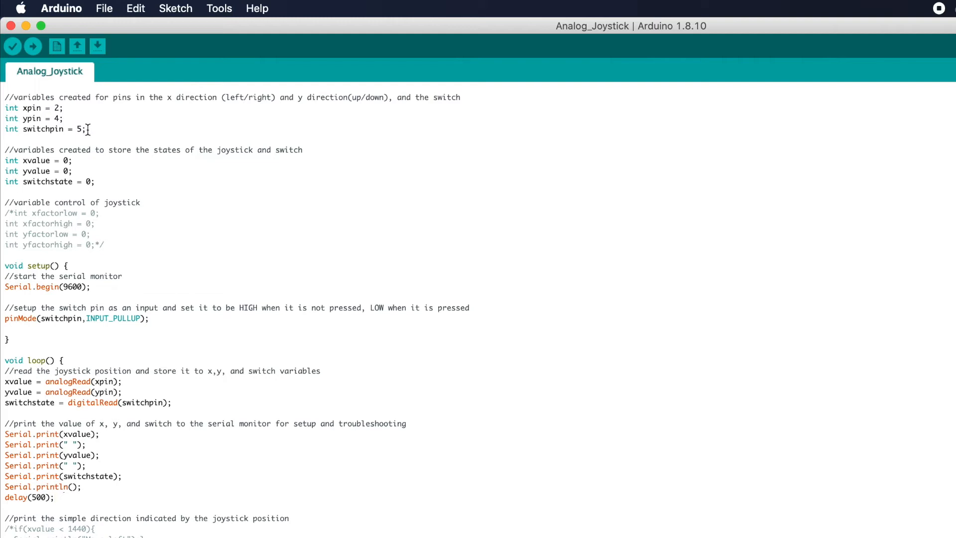
{"action": "mouse_move", "coordinate": [117, 159]}
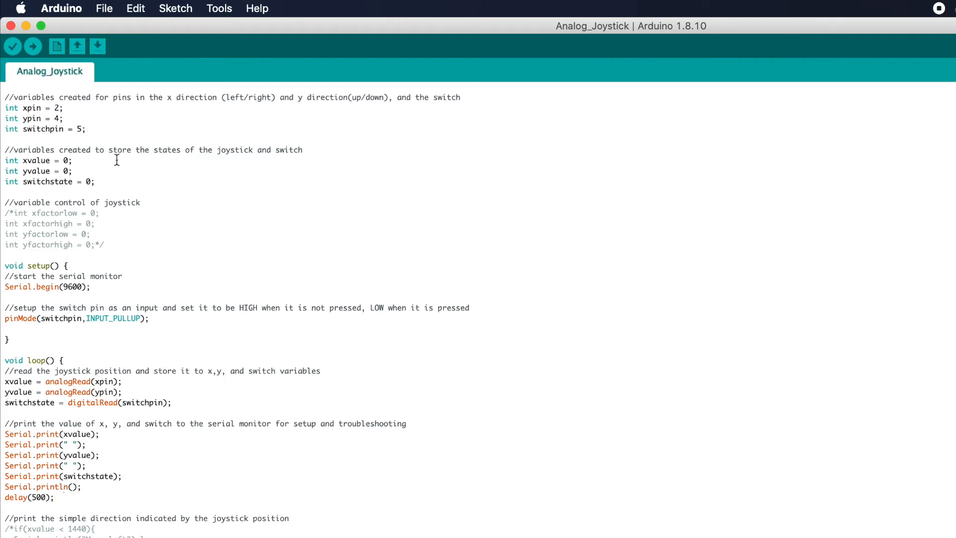
{"action": "mouse_move", "coordinate": [87, 164]}
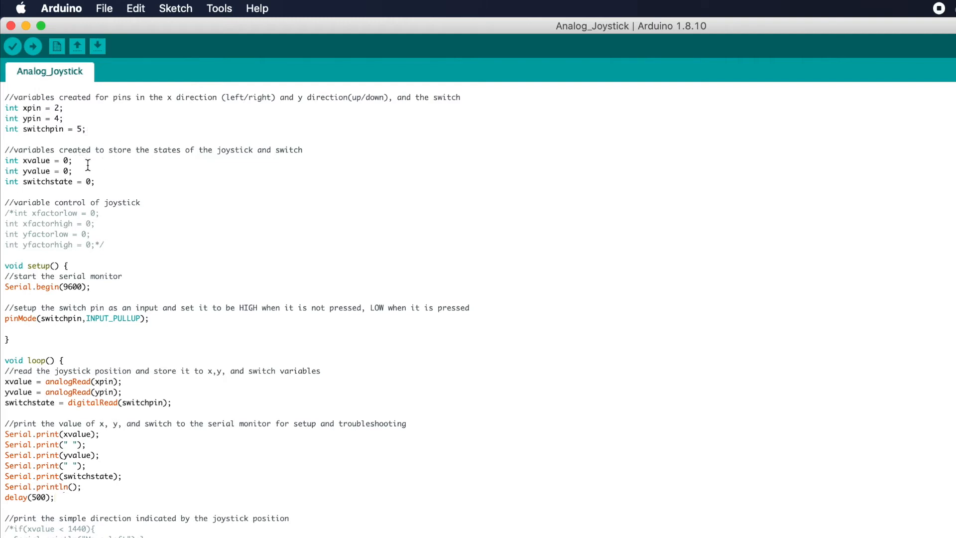
{"action": "mouse_move", "coordinate": [97, 178]}
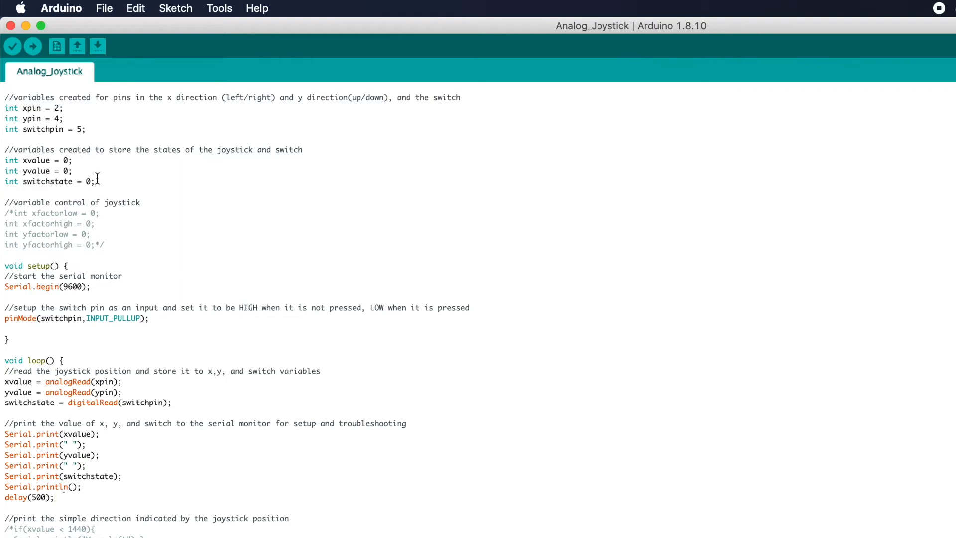
{"action": "mouse_move", "coordinate": [102, 272]}
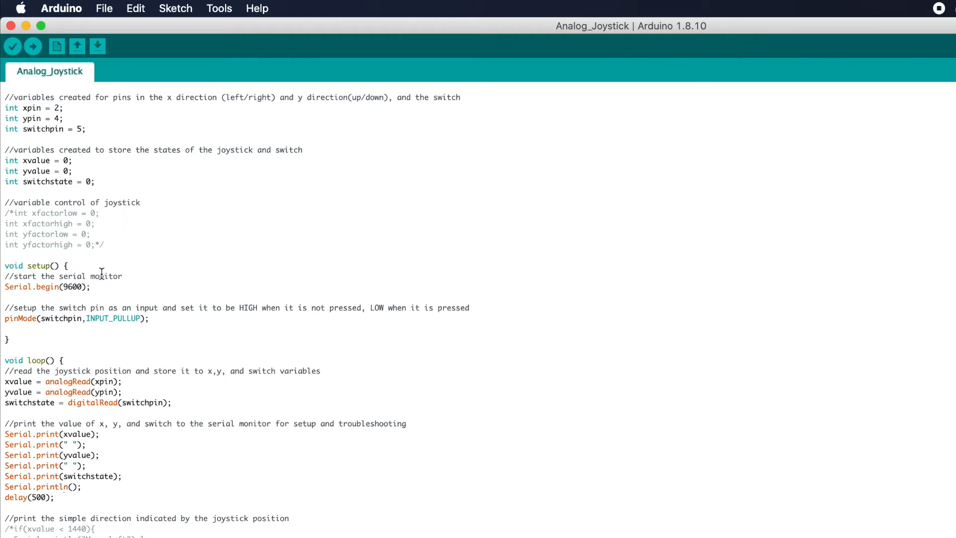
{"action": "mouse_move", "coordinate": [93, 287]}
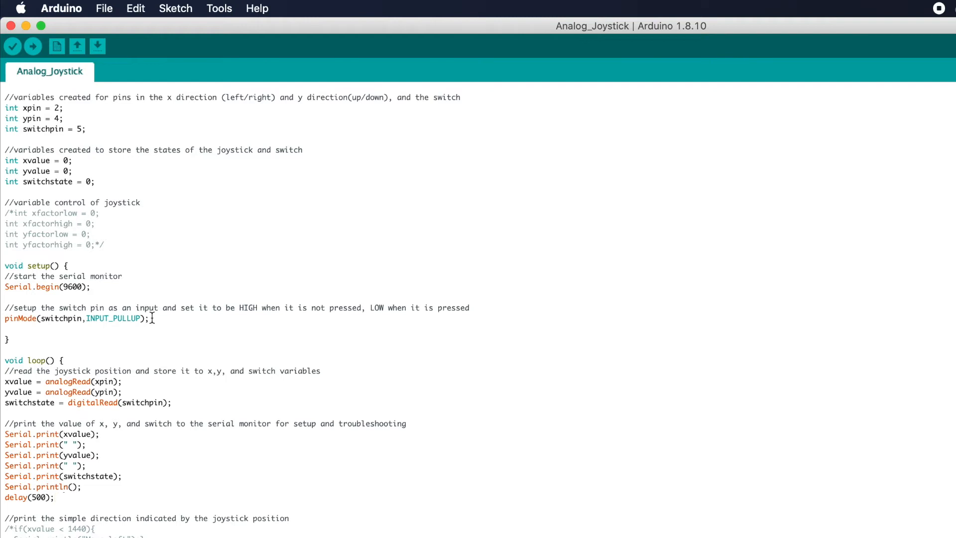
{"action": "mouse_move", "coordinate": [113, 429]}
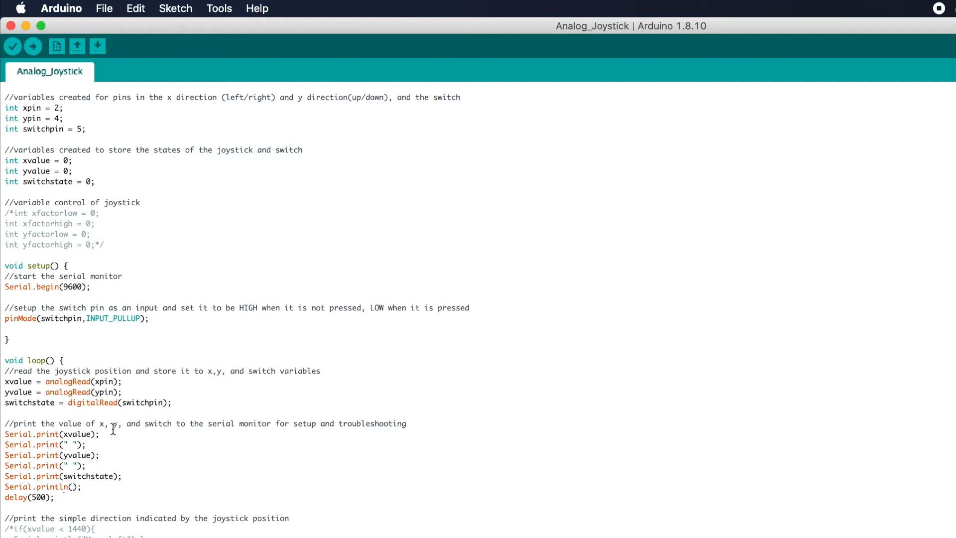
{"action": "mouse_move", "coordinate": [50, 371]}
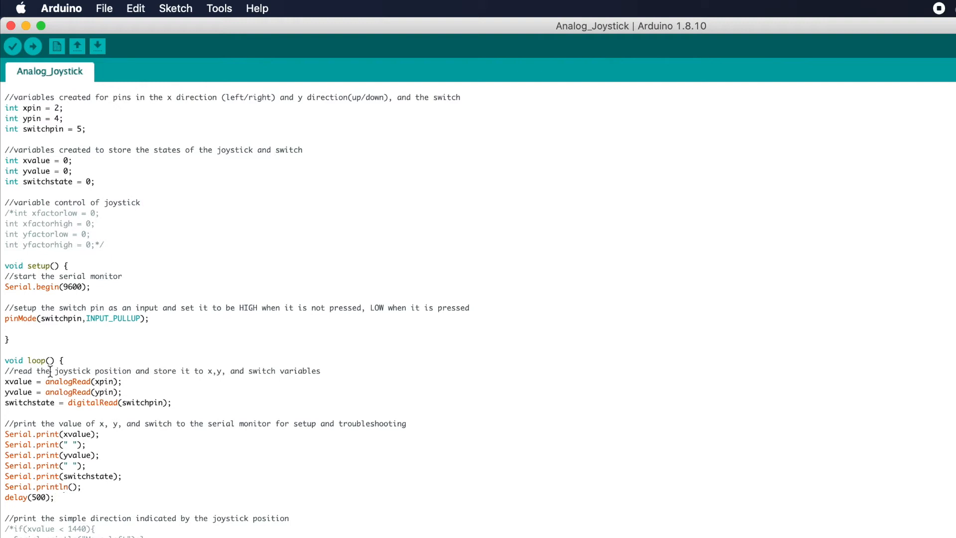
{"action": "mouse_move", "coordinate": [75, 386]}
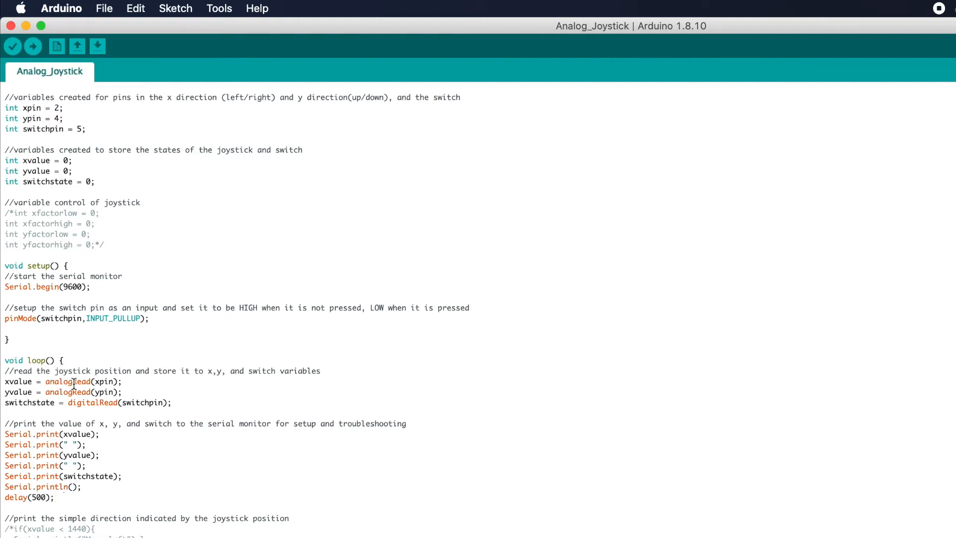
{"action": "mouse_move", "coordinate": [147, 400]}
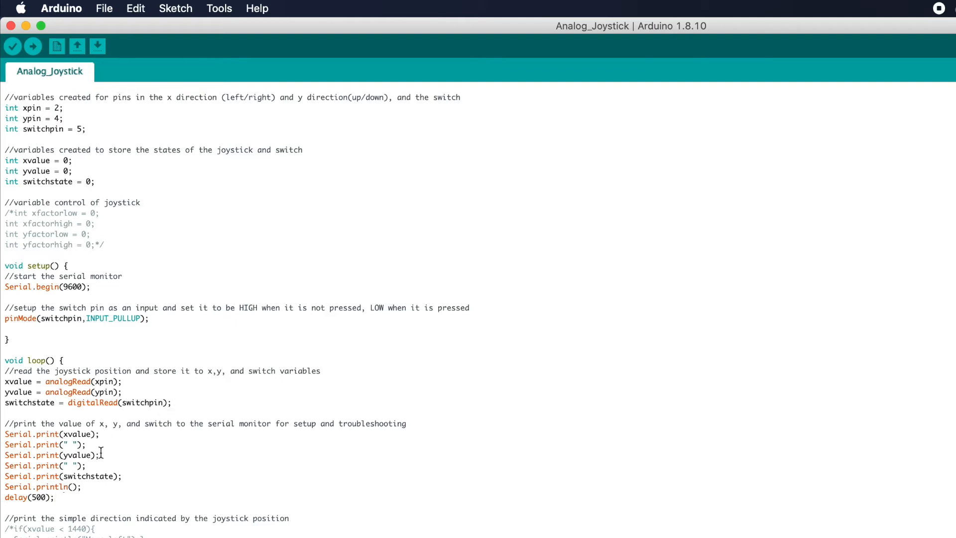
{"action": "mouse_move", "coordinate": [152, 454]}
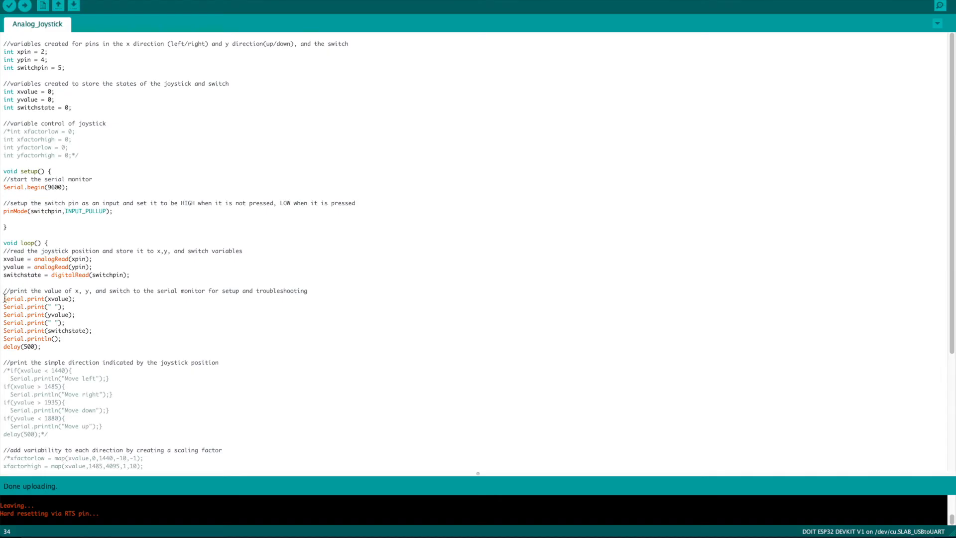
Comment out raw value printing, enable the scaling-factor direction block, upload and watch serial output.
{"action": "type", "text": "/*"}
{"action": "left_click", "coordinate": [22, 347]}
{"action": "type", "text": "*/"}
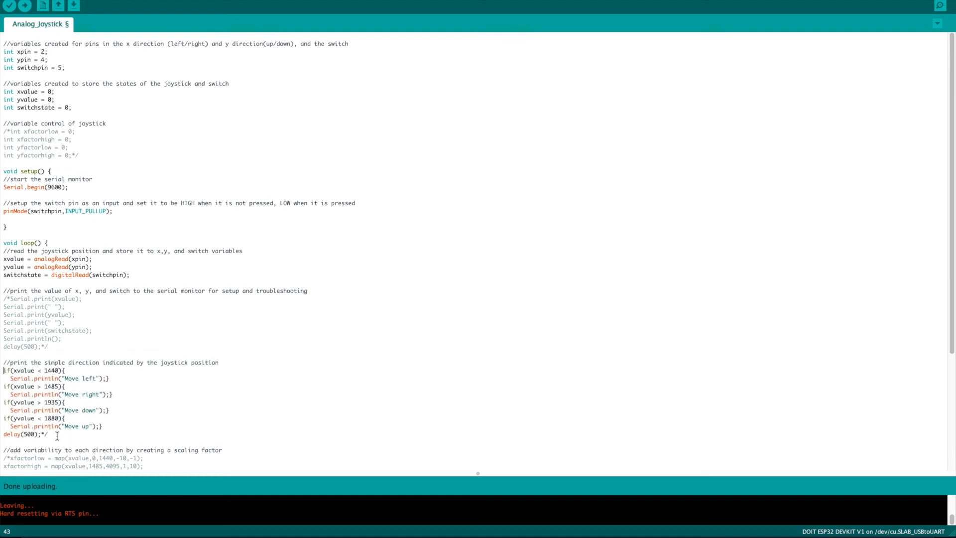
{"action": "scroll", "scroll_direction": "down", "scroll_amount": 3}
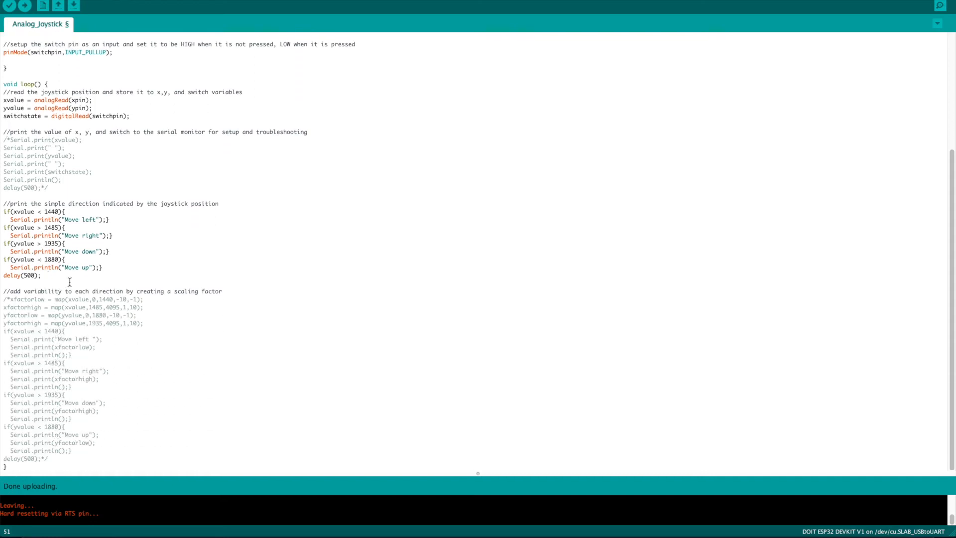
{"action": "left_click", "coordinate": [24, 6]}
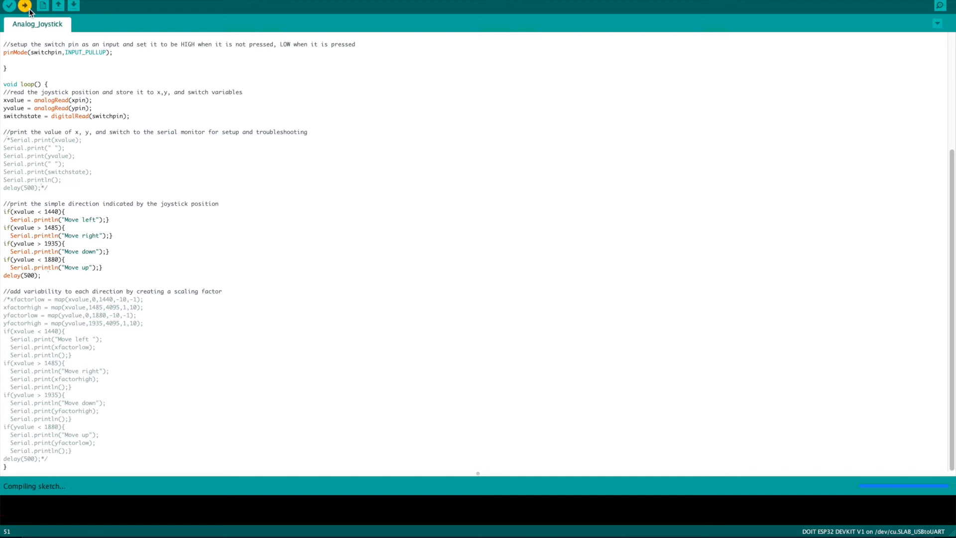
{"action": "mouse_move", "coordinate": [868, 17]}
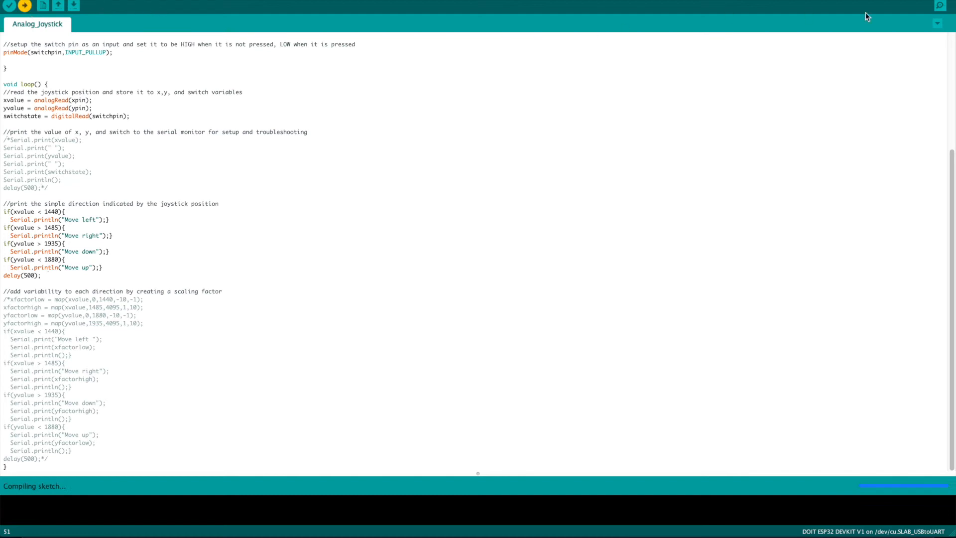
{"action": "left_click", "coordinate": [941, 6]}
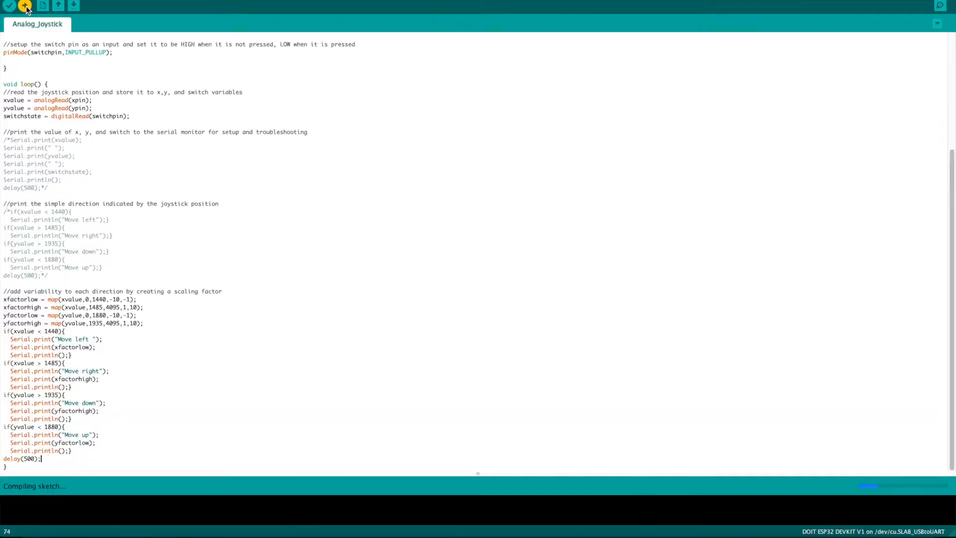
Uncomment the xfactorlow/high and yfactorlow/high declarations, re-upload, and view the serial monitor.
{"action": "left_click", "coordinate": [26, 6]}
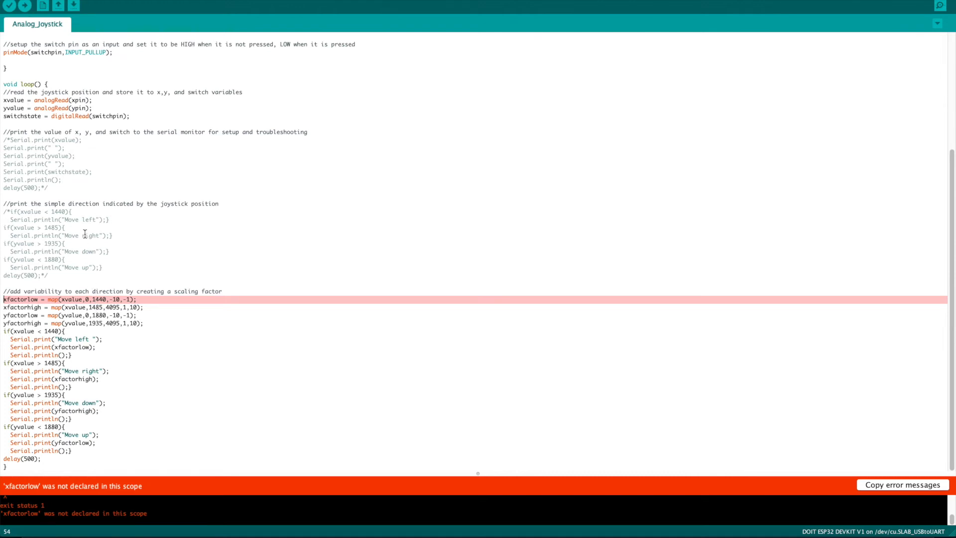
{"action": "scroll", "scroll_direction": "up", "scroll_amount": 3}
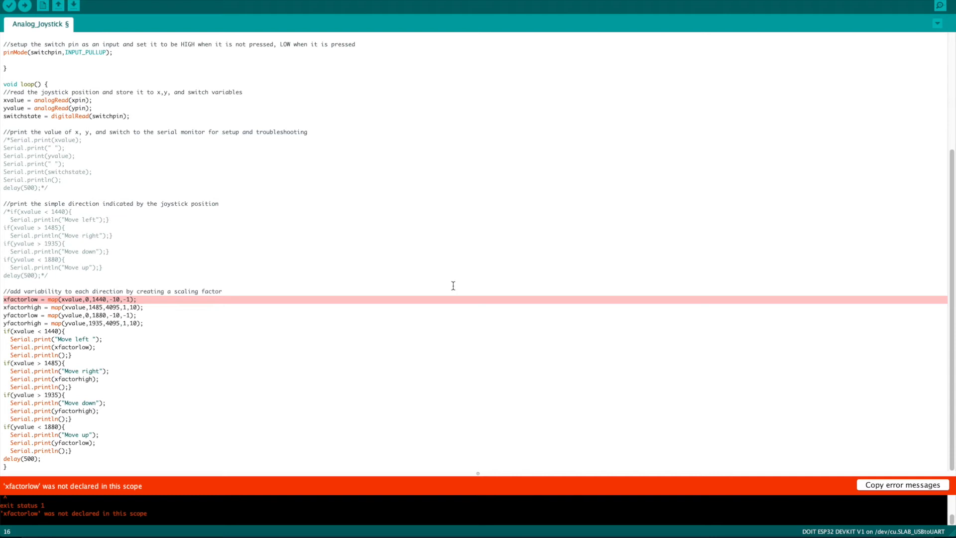
{"action": "left_click", "coordinate": [24, 6]}
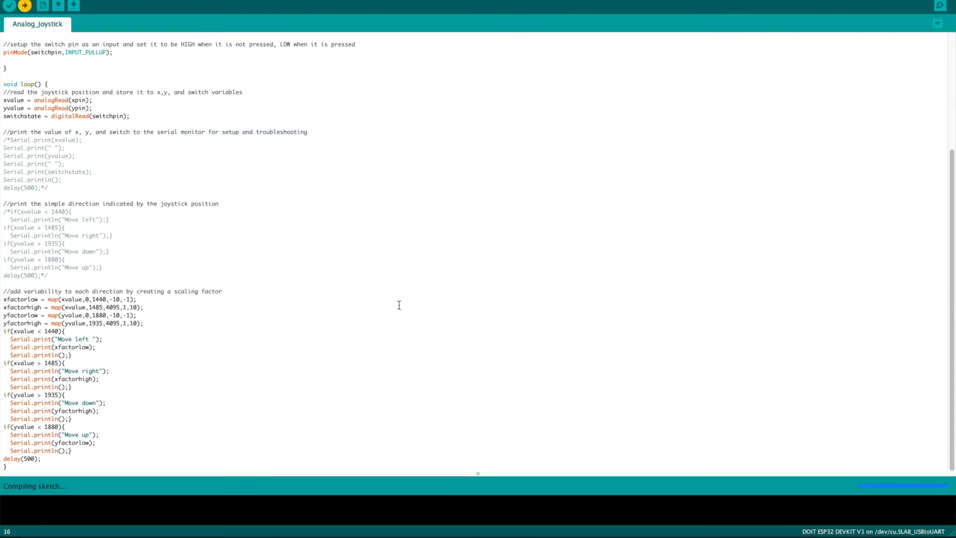
{"action": "mouse_move", "coordinate": [939, 6]}
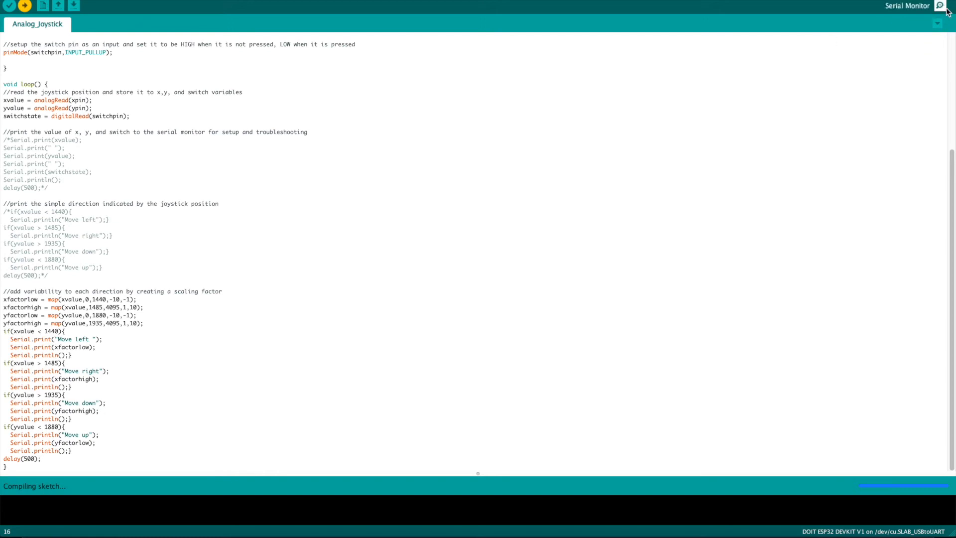
{"action": "left_click", "coordinate": [940, 6]}
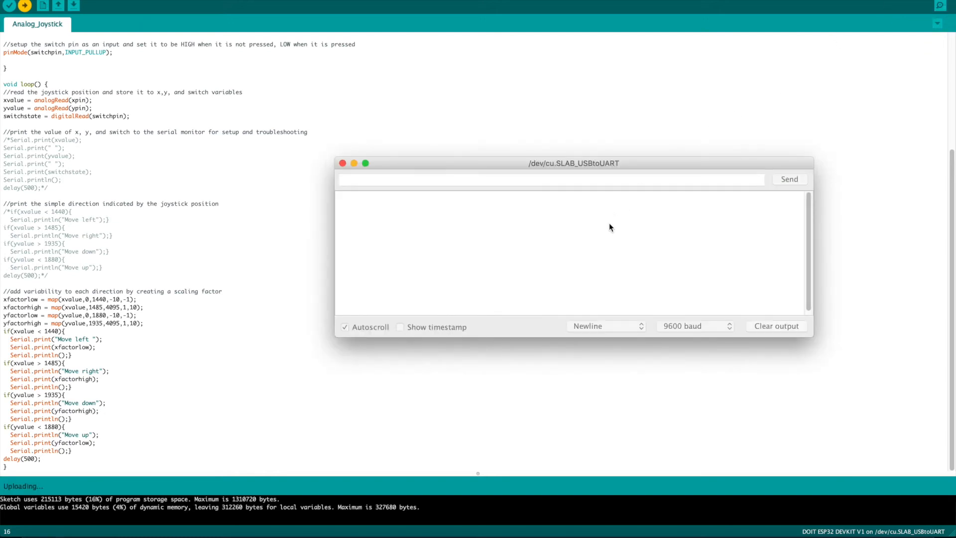